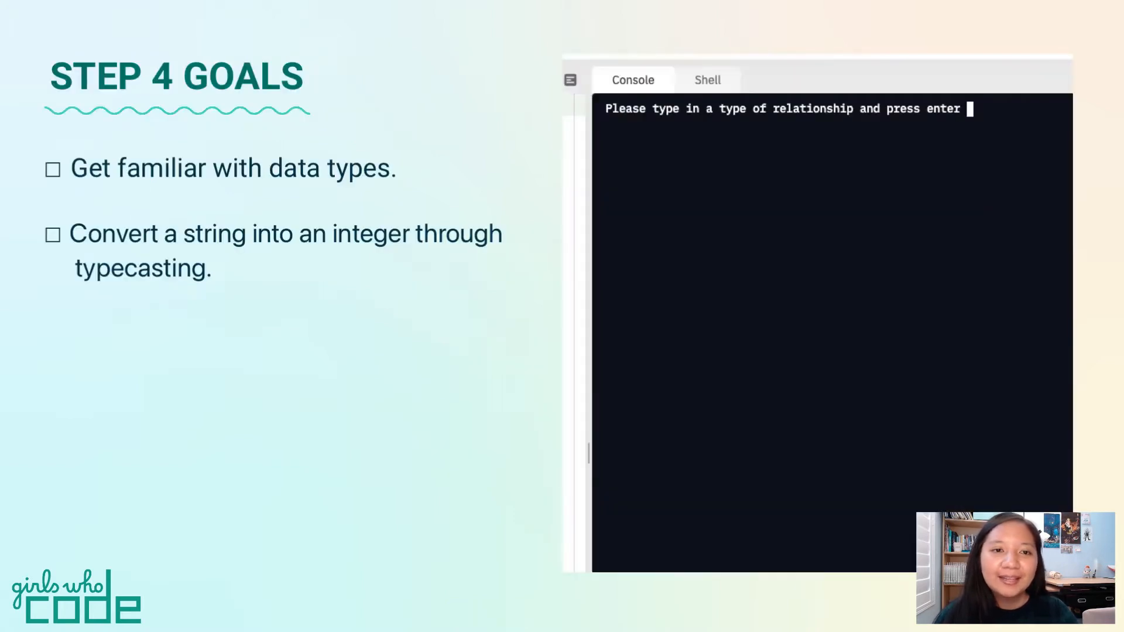
mouse_move(1012, 109)
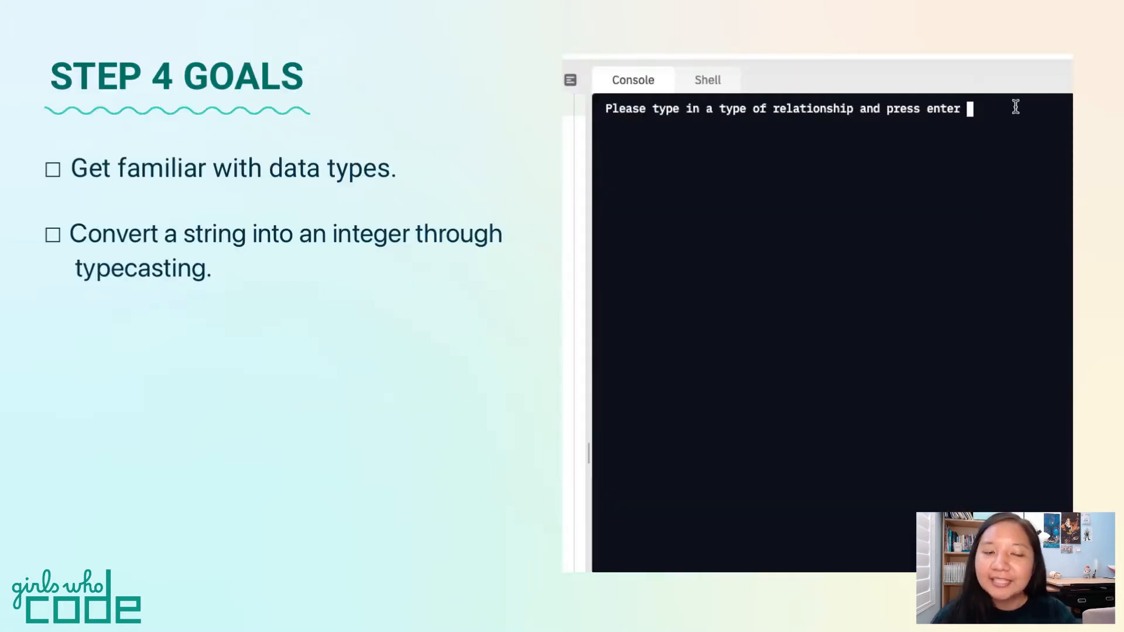
Answer the Console prompts with family, food, cook and the number 3.
type("family")
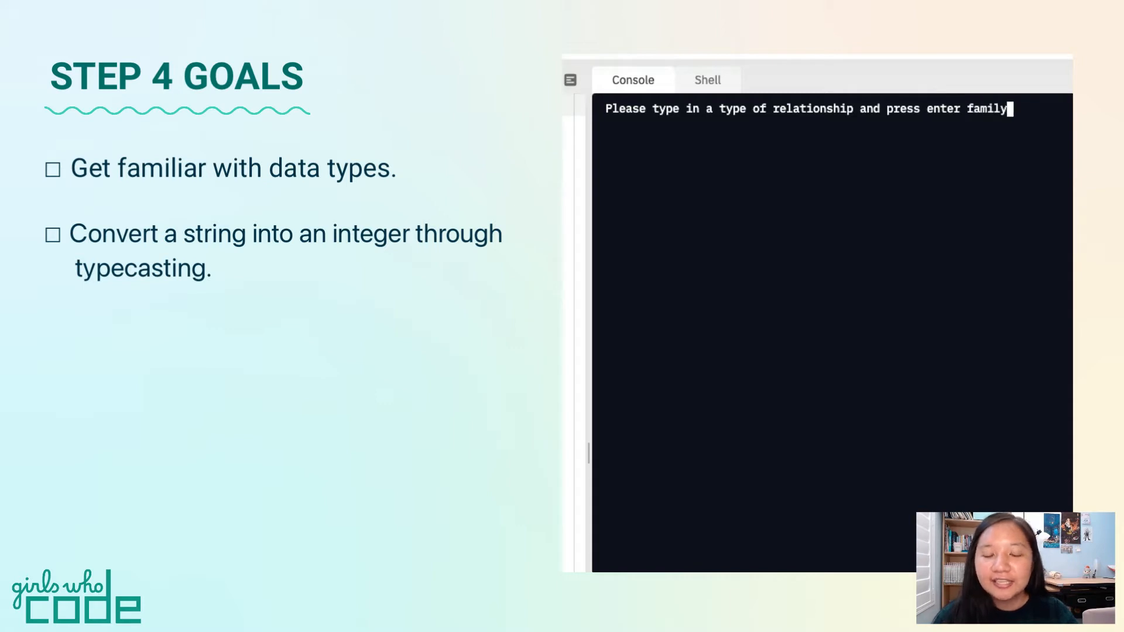
key("enter")
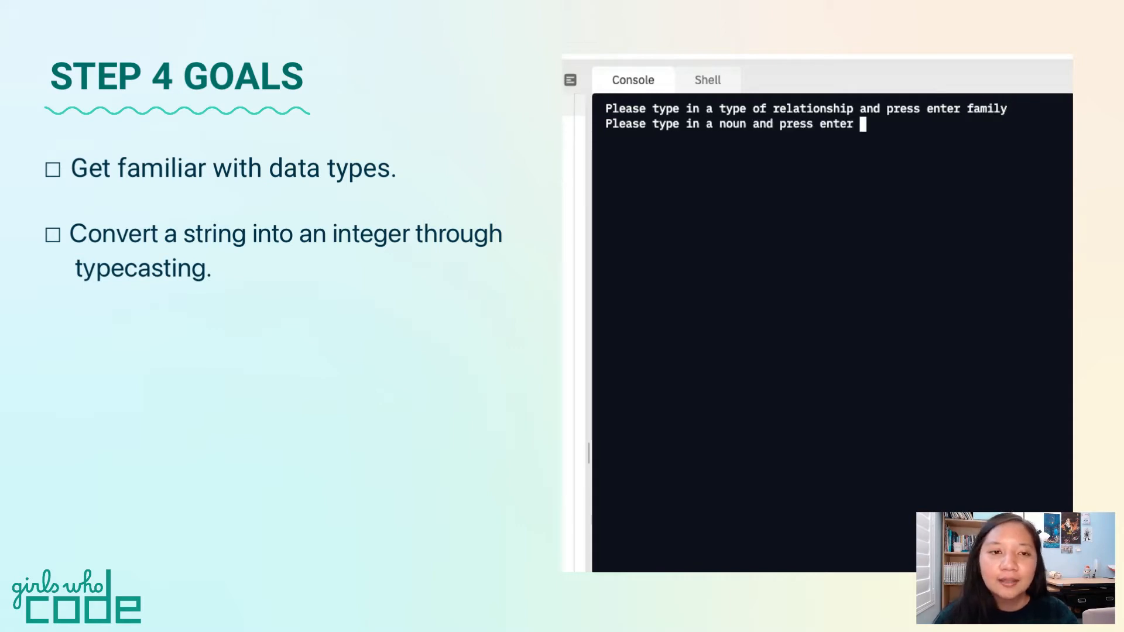
type("food")
type("cook")
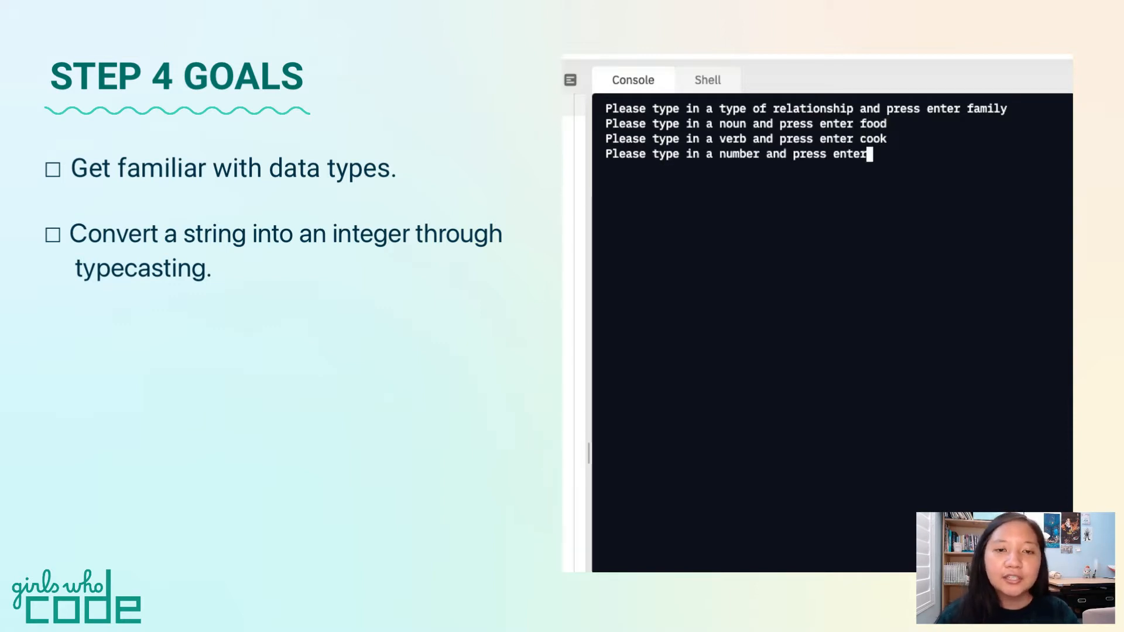
type("3")
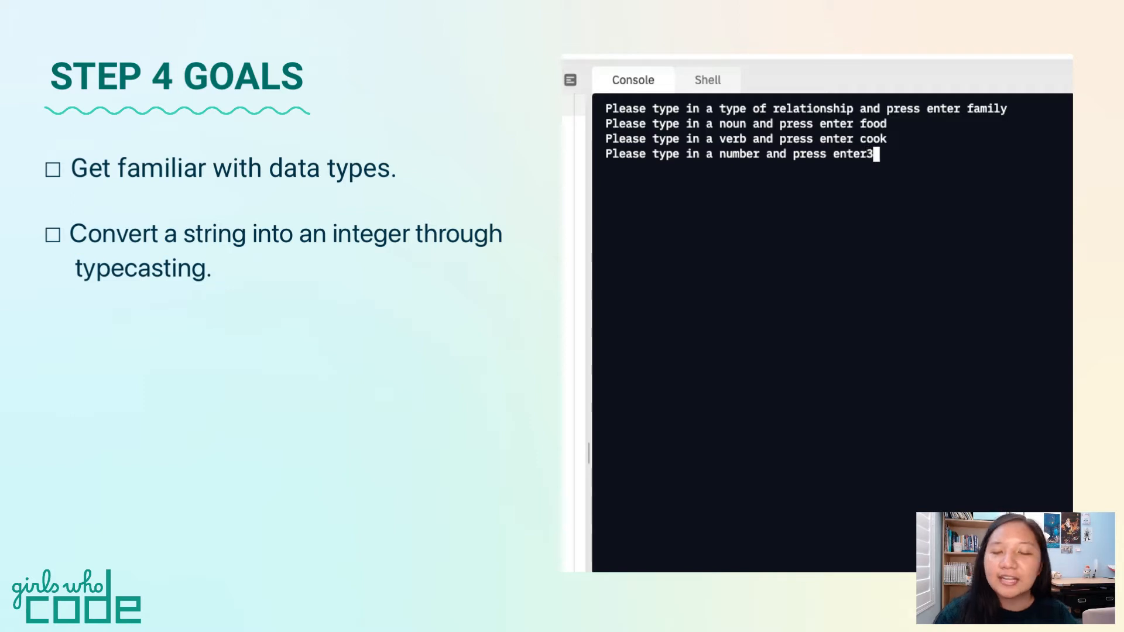
key("Enter")
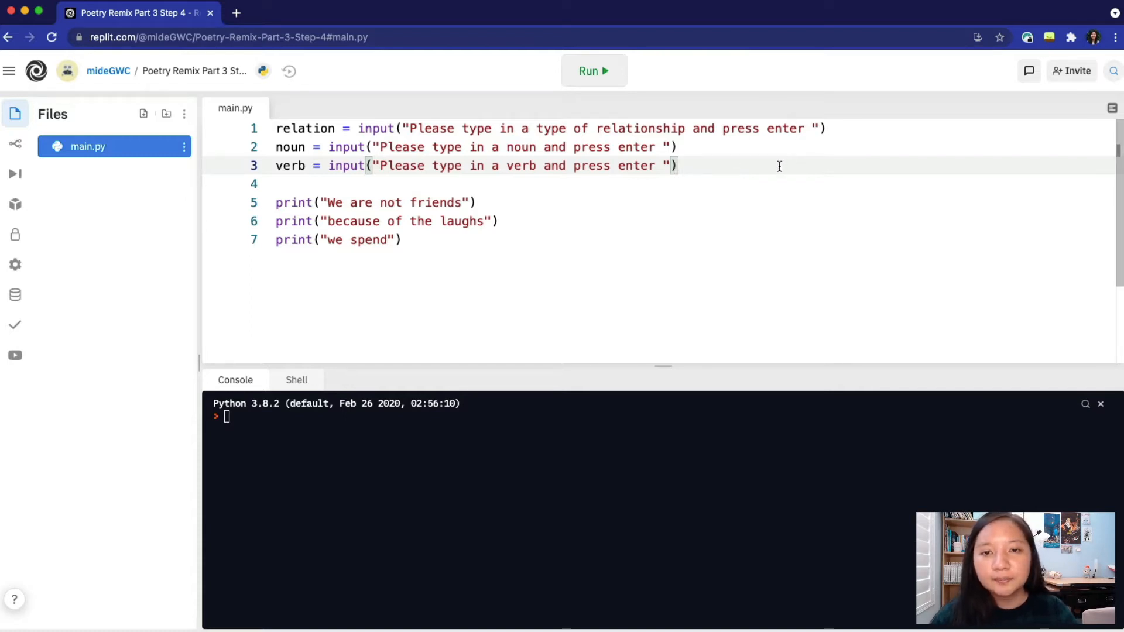
mouse_move(722, 168)
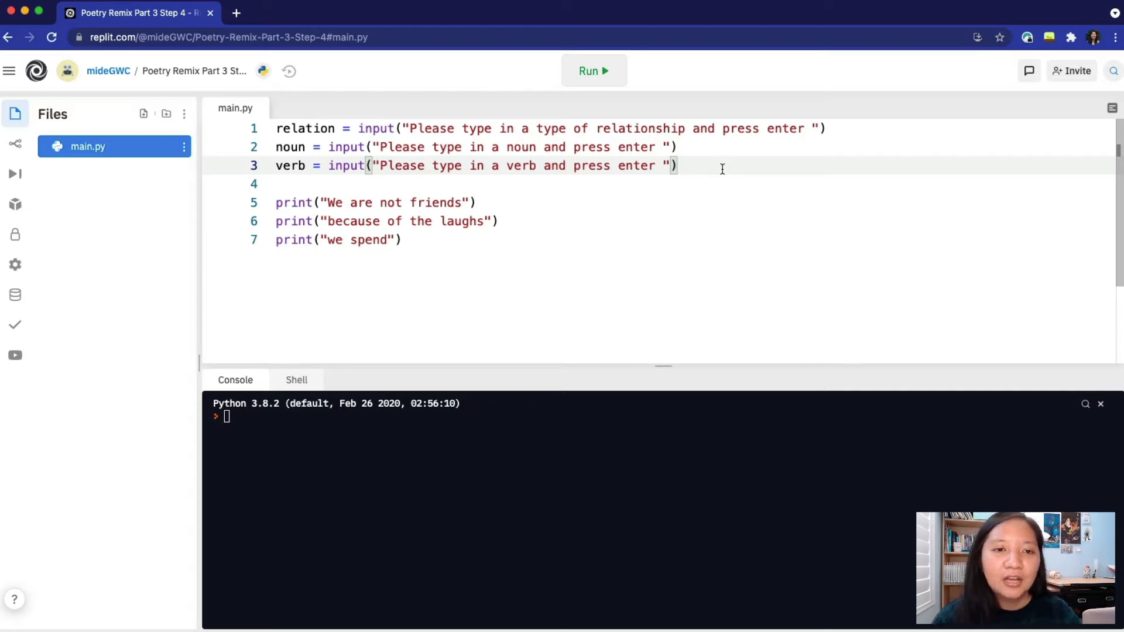
Write line 4 as num=input("Please type in a number and press enter ").
key("Enter")
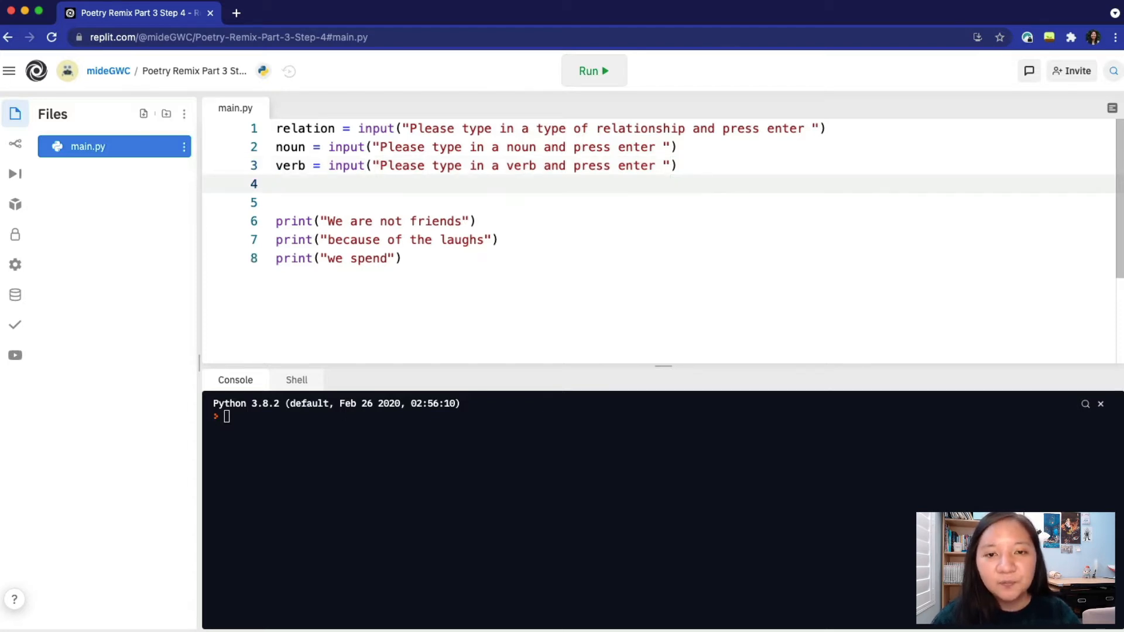
type("num=")
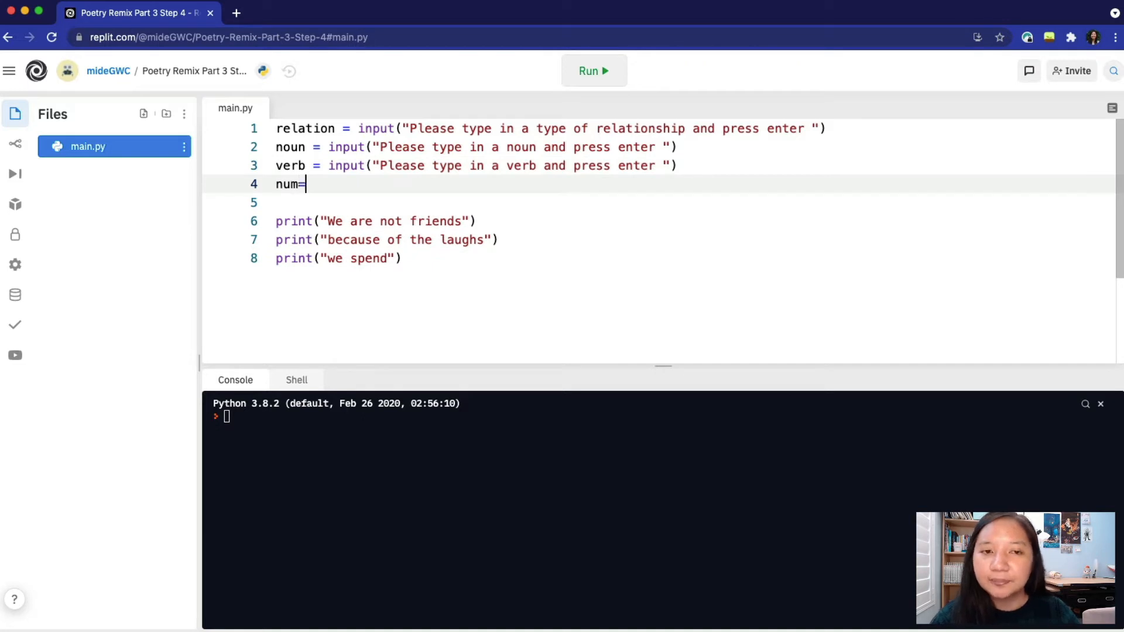
type("input(\"P\")")
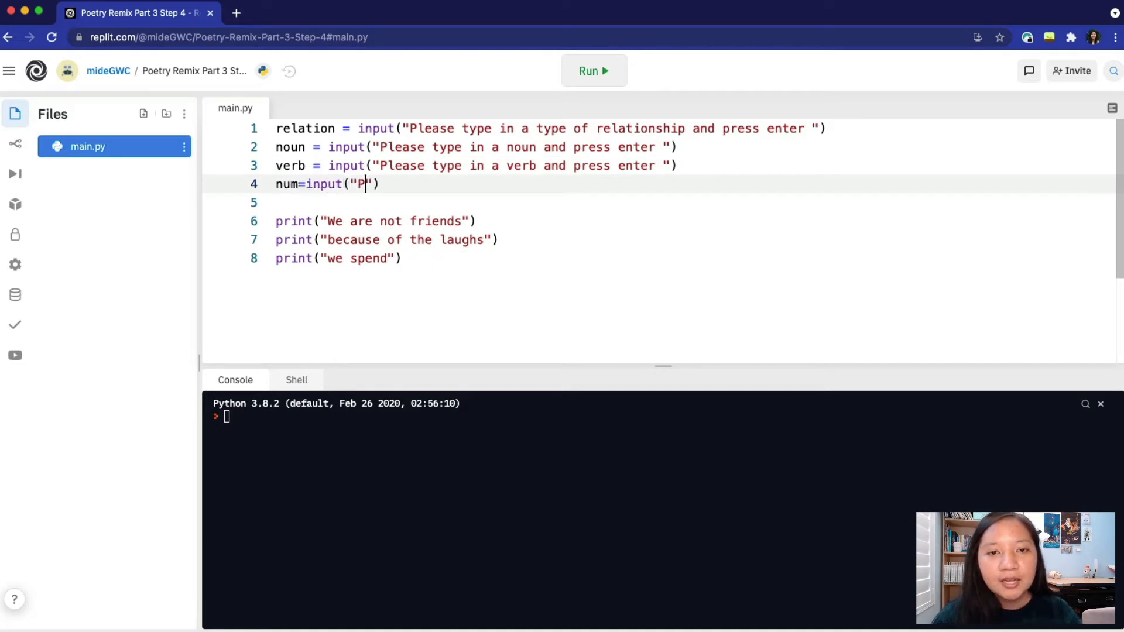
type("lease type in a nu")
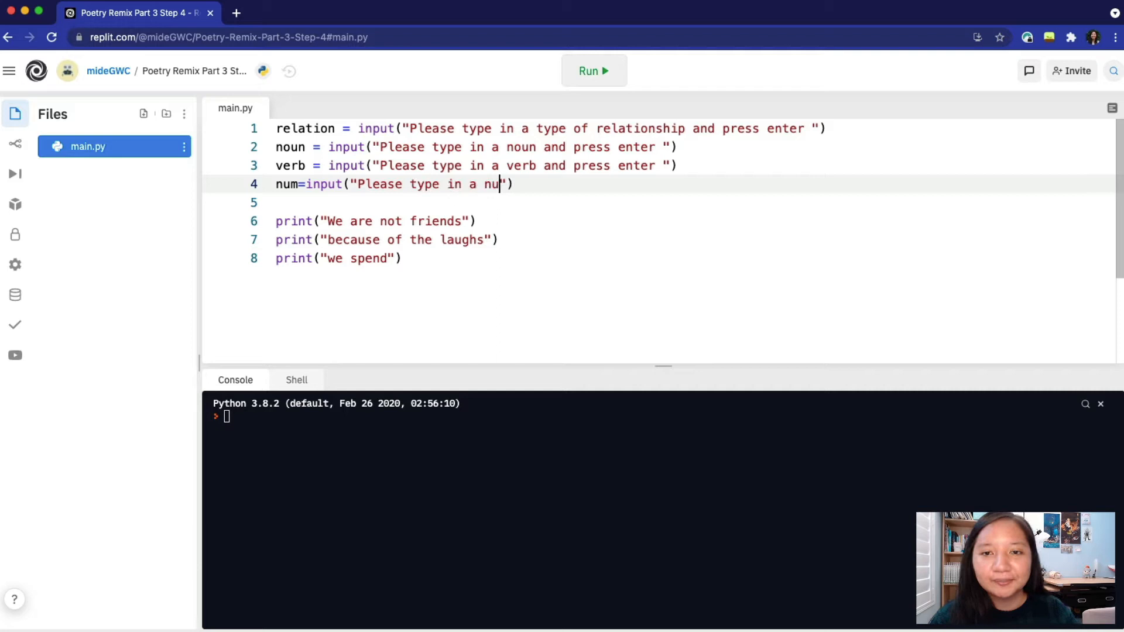
type("mber and press enter")
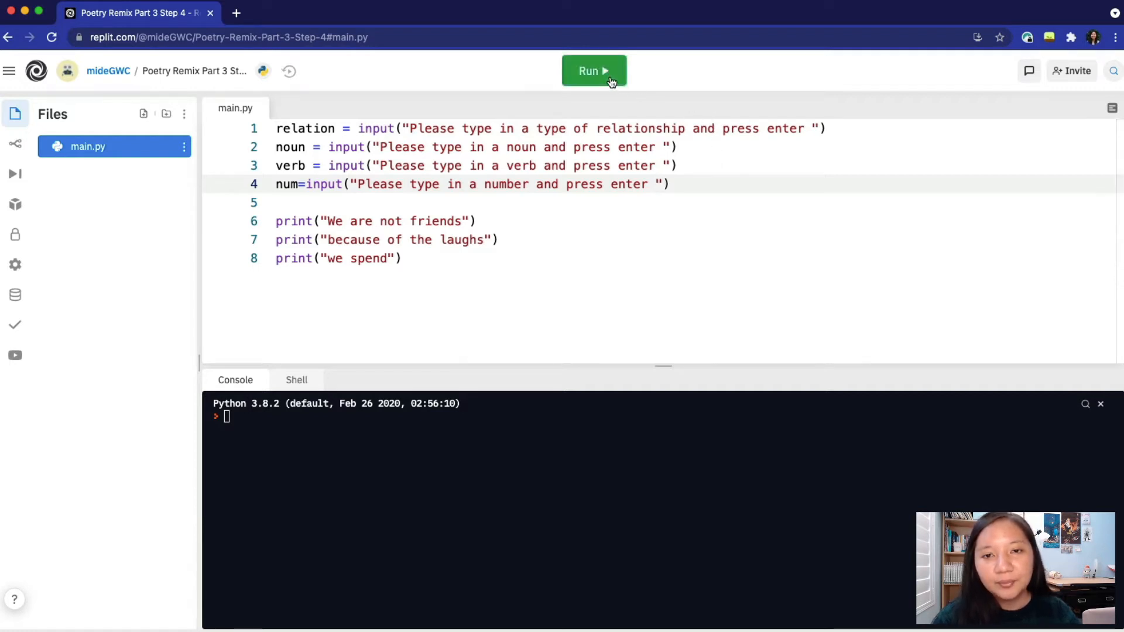
Run the program and answer family, food, cook and 3 to print the three poem lines.
left_click(593, 70)
type("cook")
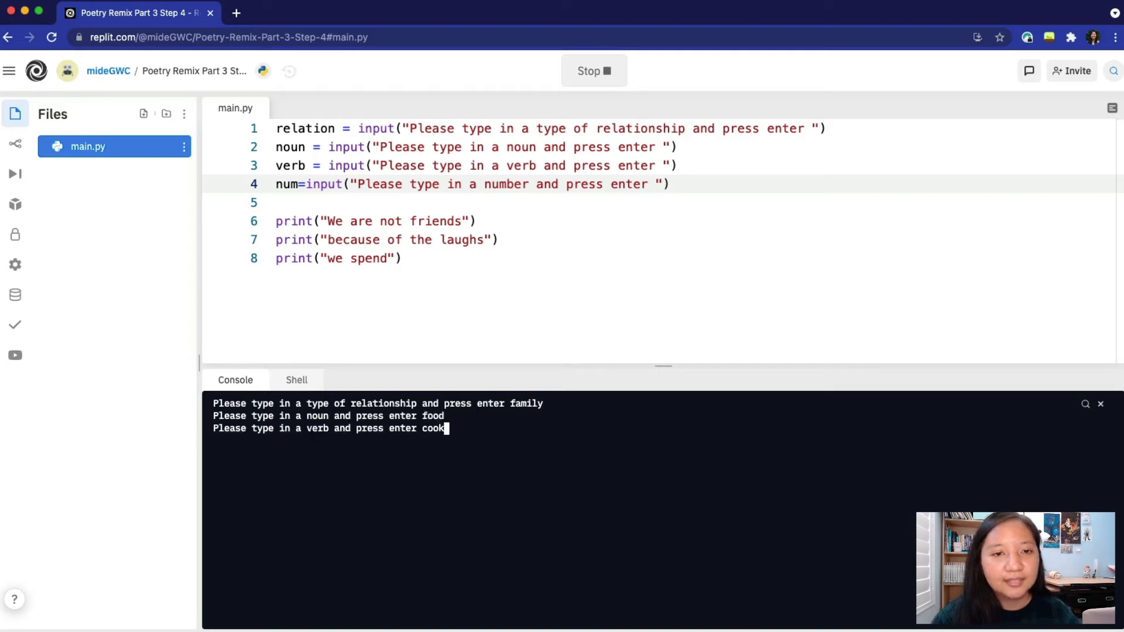
key("Enter")
type("3")
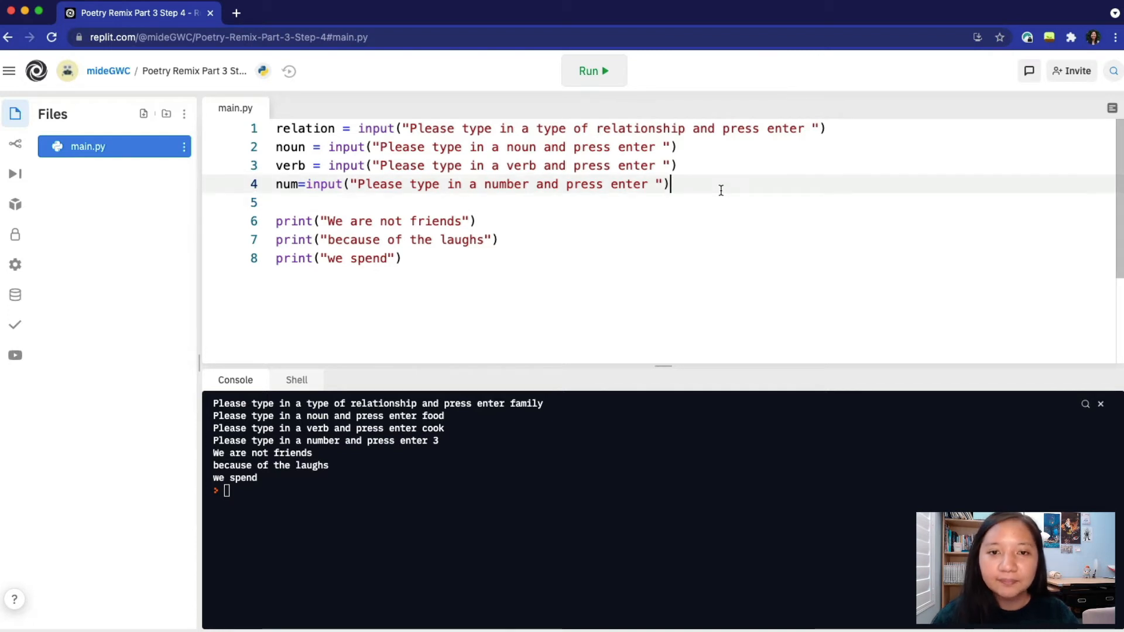
Write num+5 on a new line 5 below the number prompt.
key("Enter")
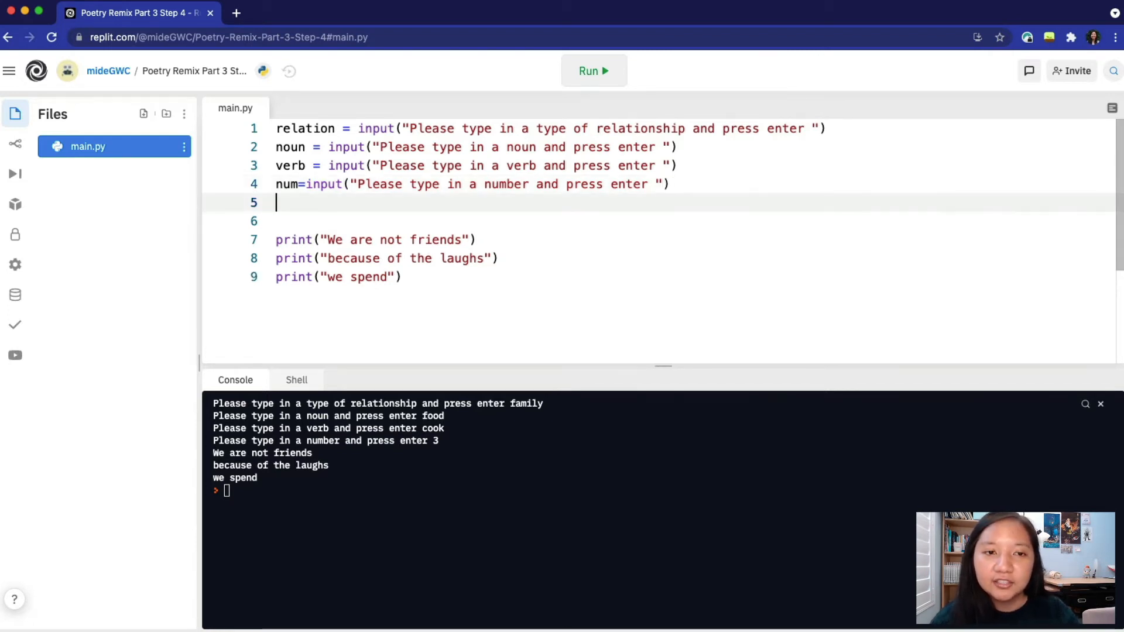
type("num+5")
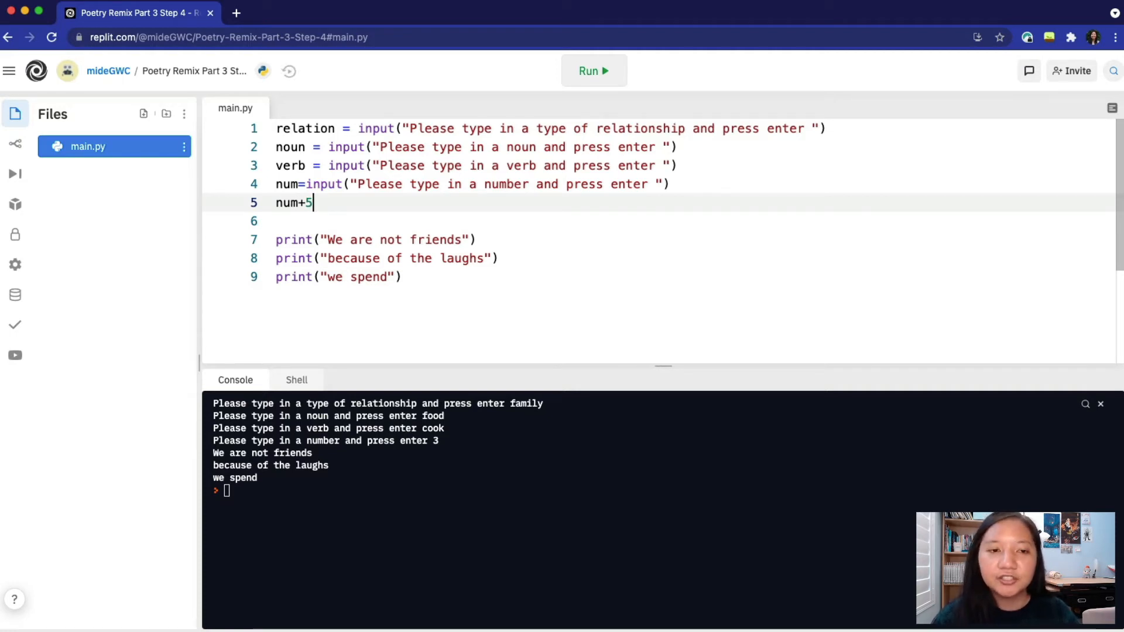
mouse_move(611, 75)
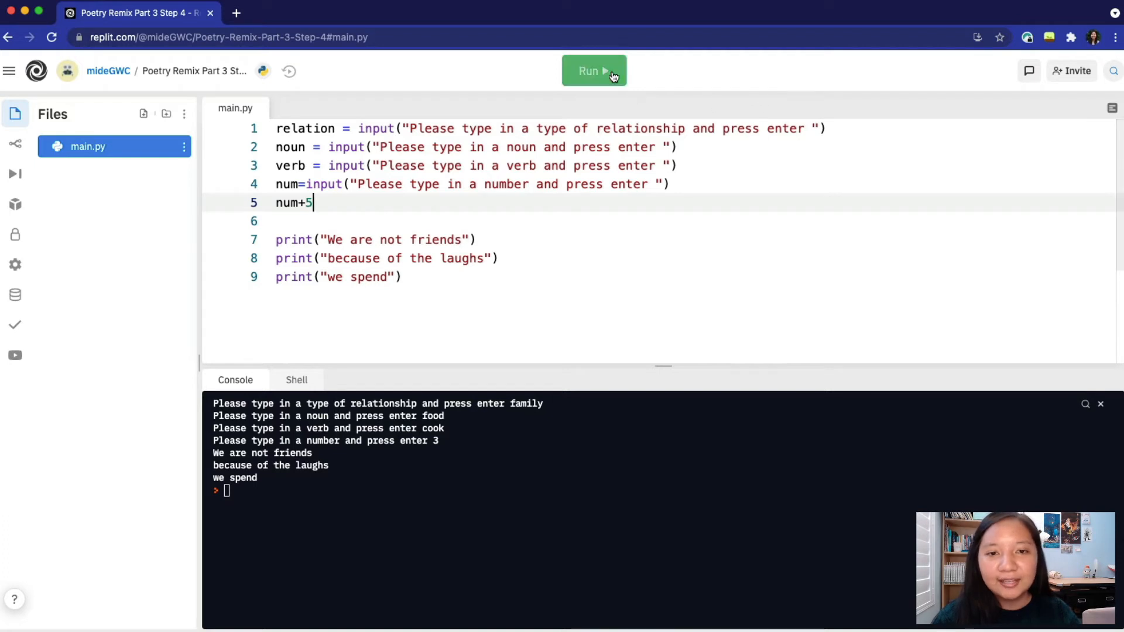
Run the program with 3 as the number, ending in a TypeError on line 5.
left_click(593, 70)
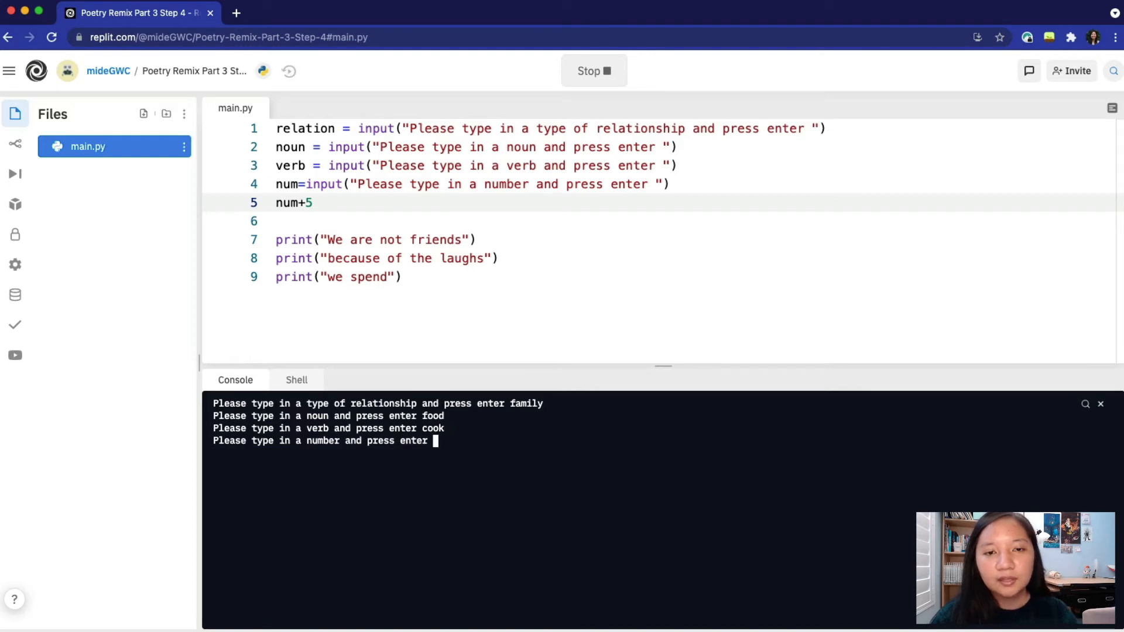
type("3")
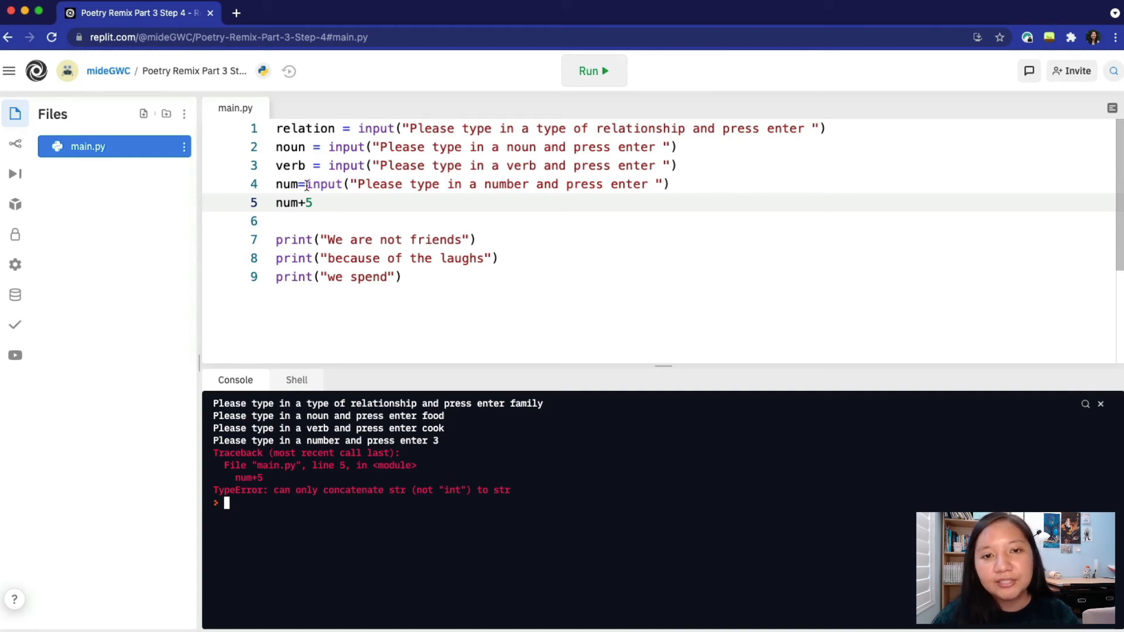
Wrap line 4's input(...) in int( ) and run the program again.
type("int")
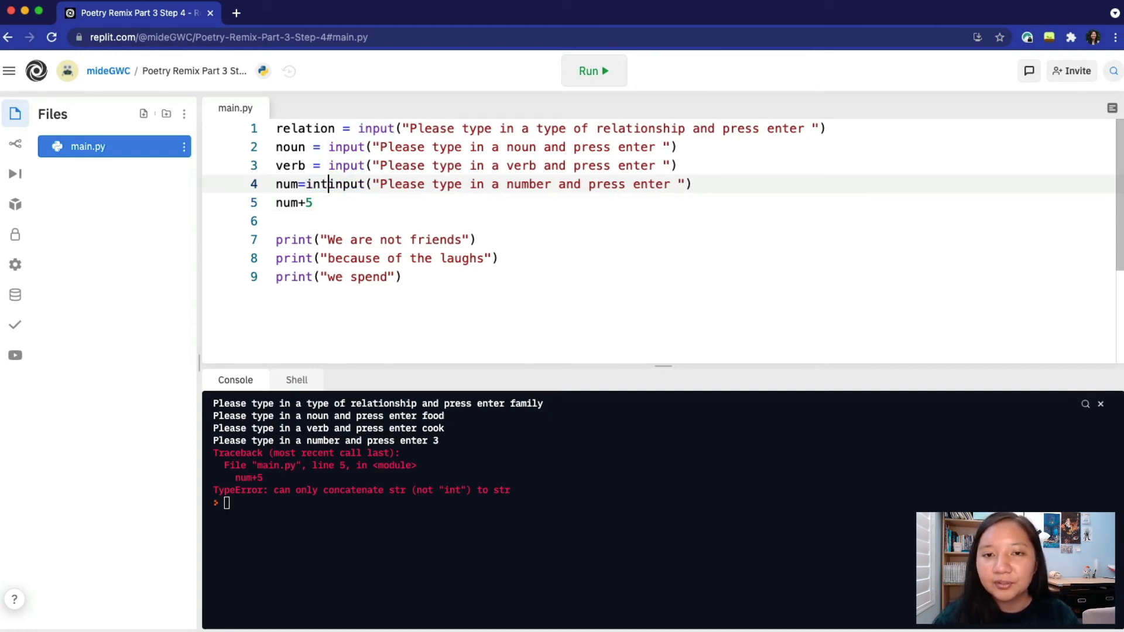
type("(")
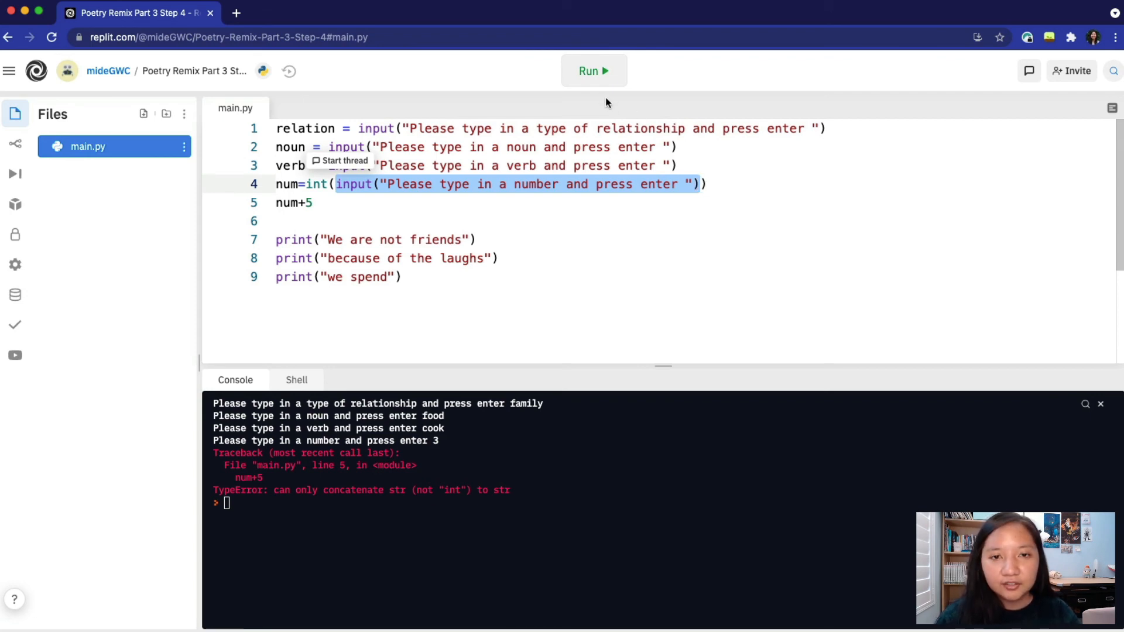
left_click(593, 70)
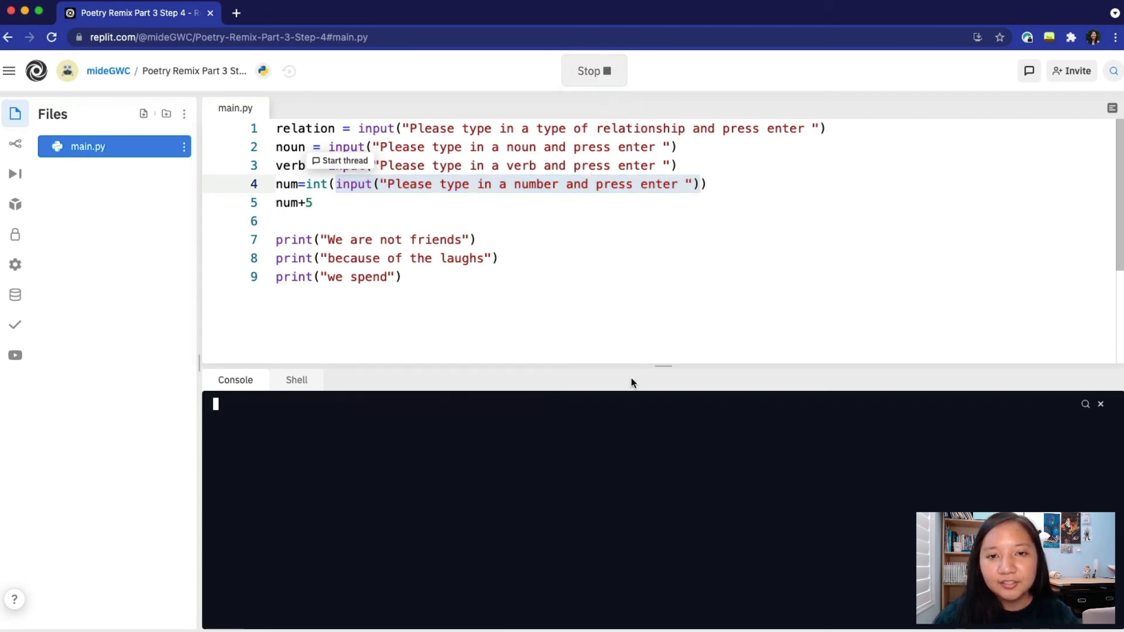